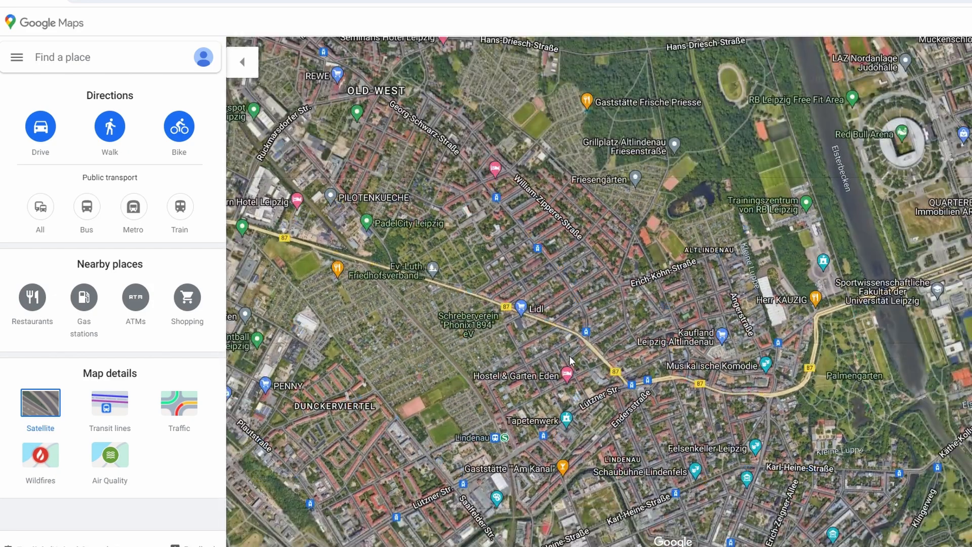
# Hide the side panel and open the Hostel & Garten Eden pin on the satellite map.
pyautogui.click(242, 62)
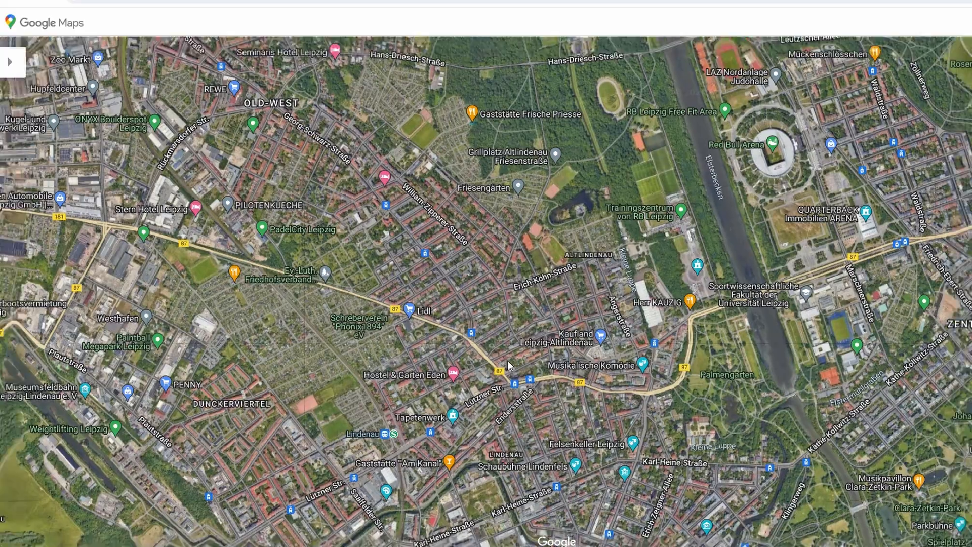
pyautogui.click(457, 375)
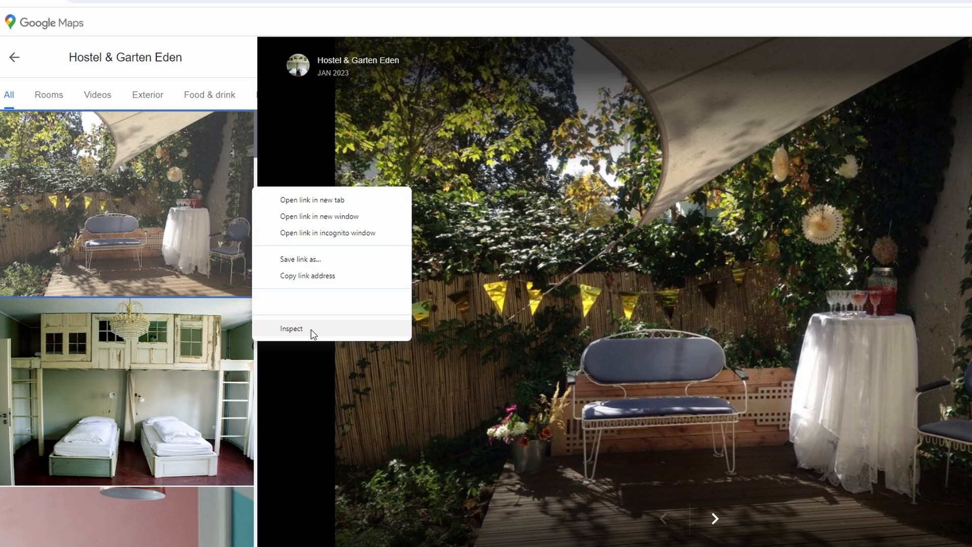
# Inspect the garden photo so developer tools open beside the photo viewer.
pyautogui.click(292, 328)
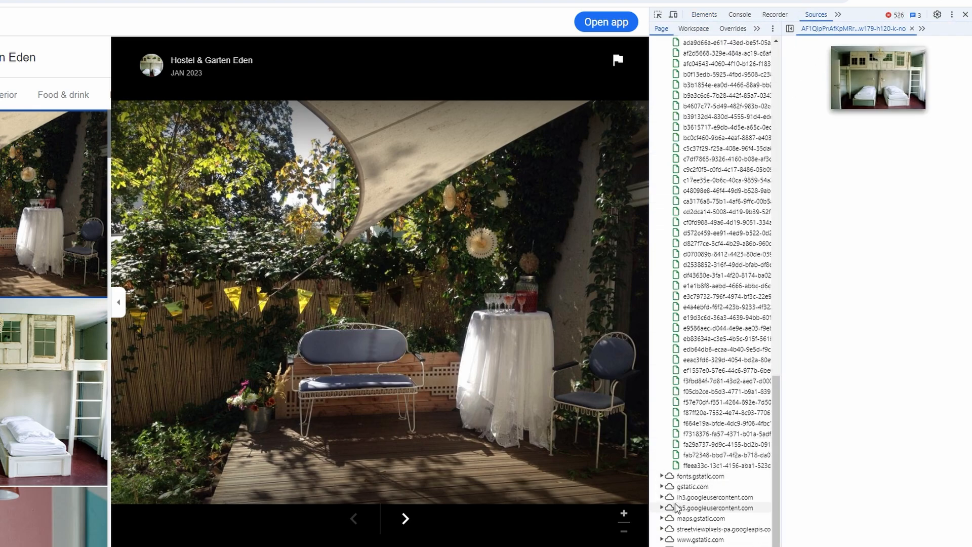
# Expand lh5.googleusercontent.com and its p folder, previewing the first, pink bedroom and bunk-bed room photos.
pyautogui.click(663, 496)
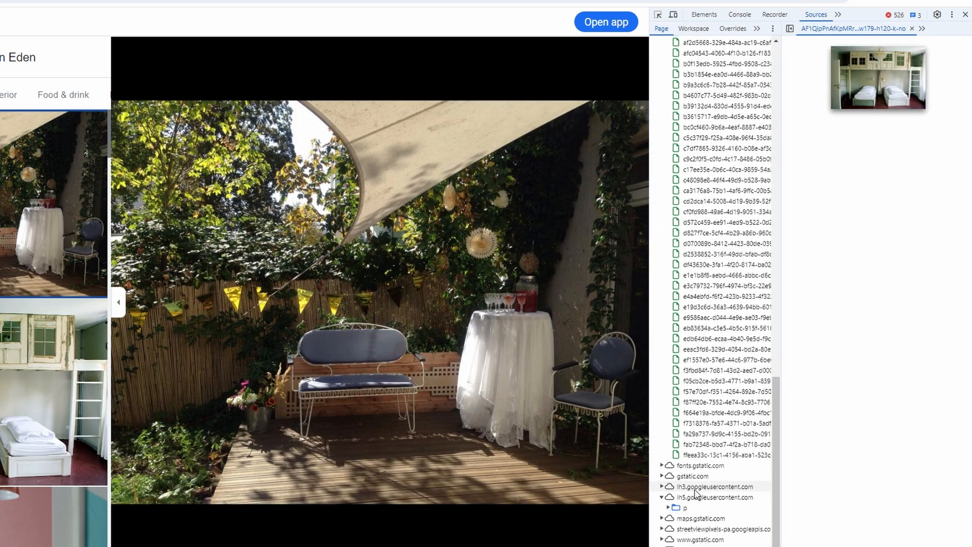
pyautogui.click(686, 507)
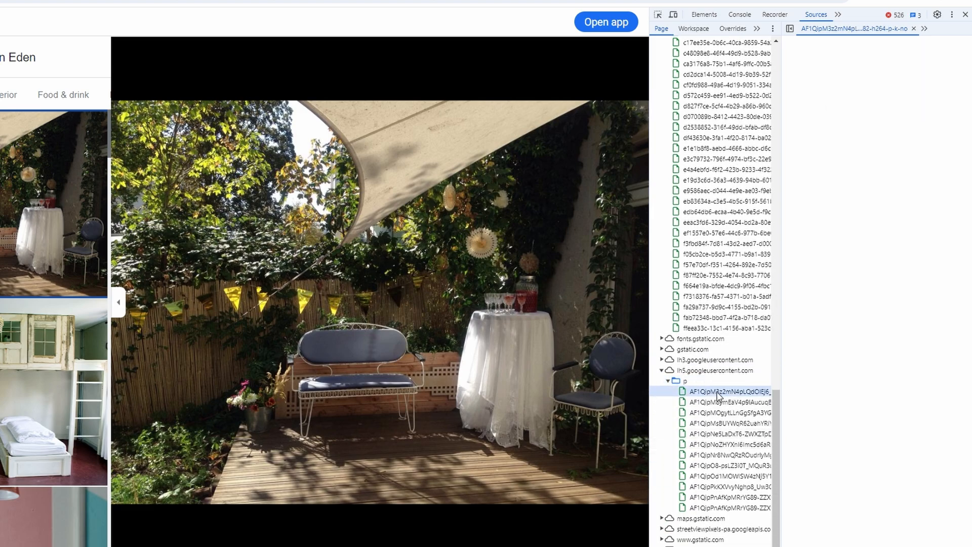
pyautogui.click(725, 444)
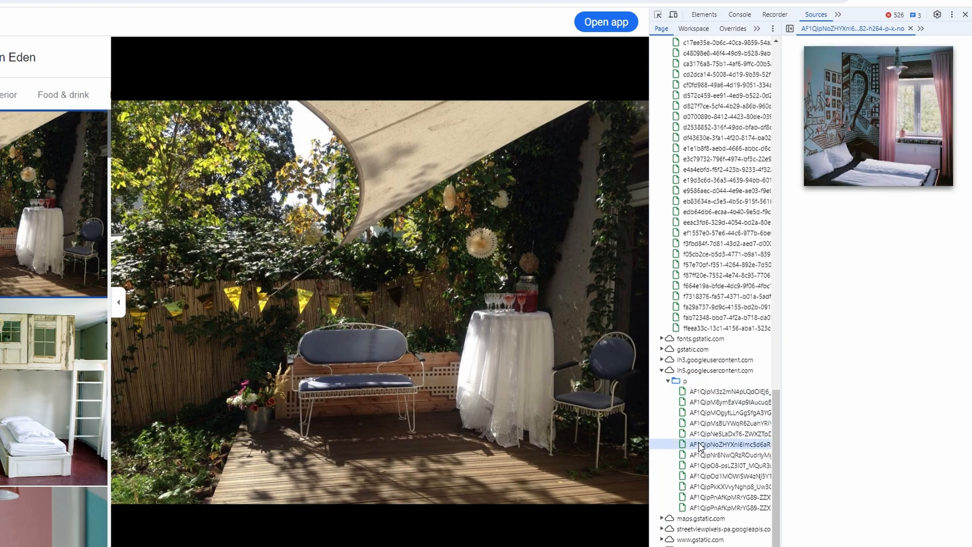
pyautogui.click(730, 476)
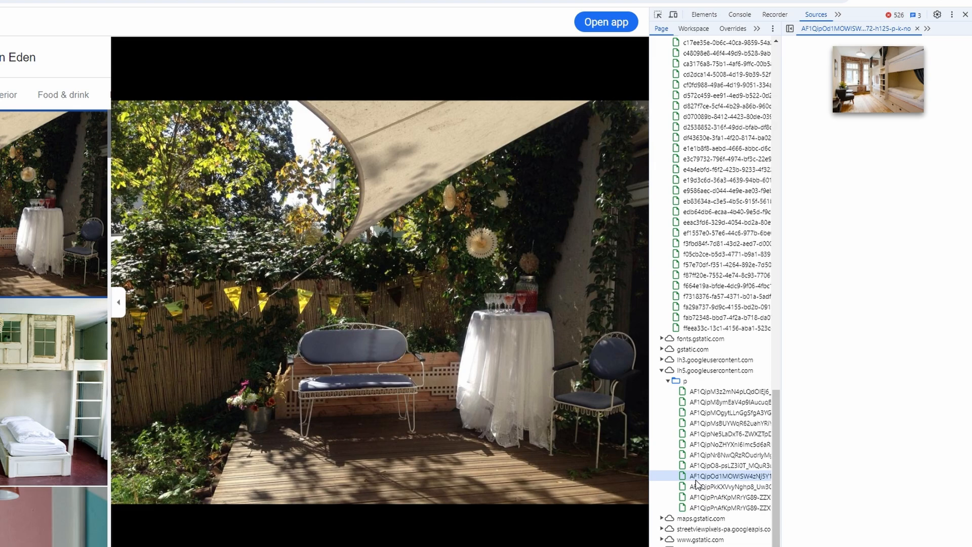
pyautogui.click(731, 508)
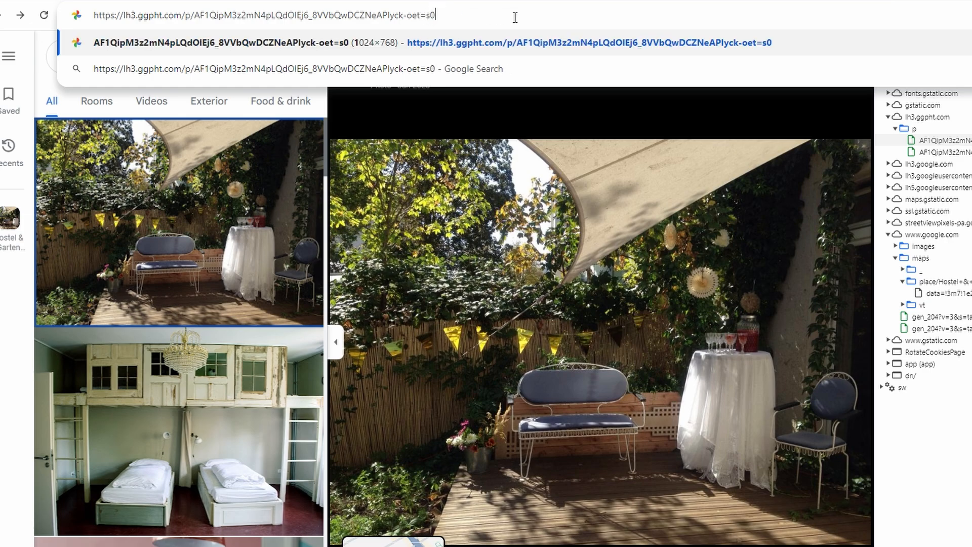
# Select the address bar URL to change the garden photo's size suffix to =s0.
pyautogui.doubleClick(431, 15)
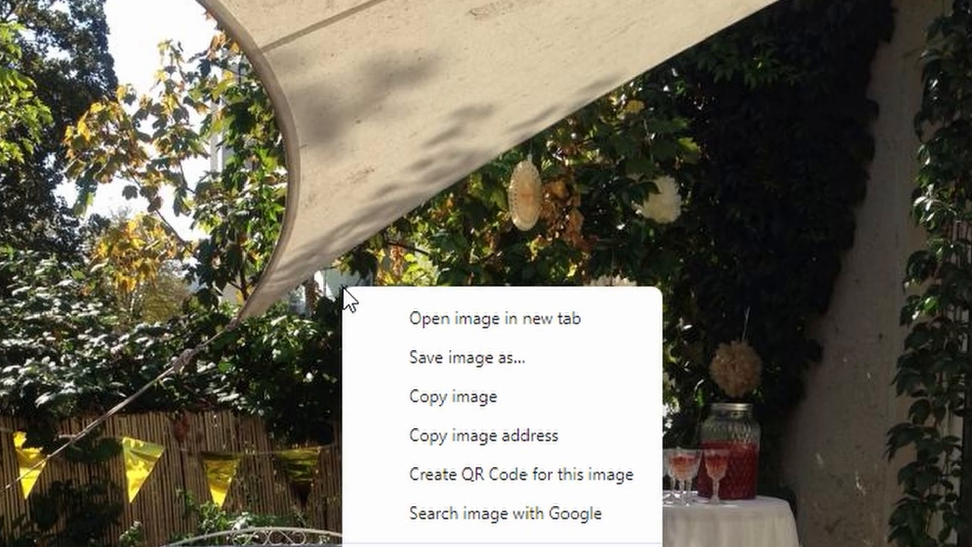
pyautogui.moveTo(496, 359)
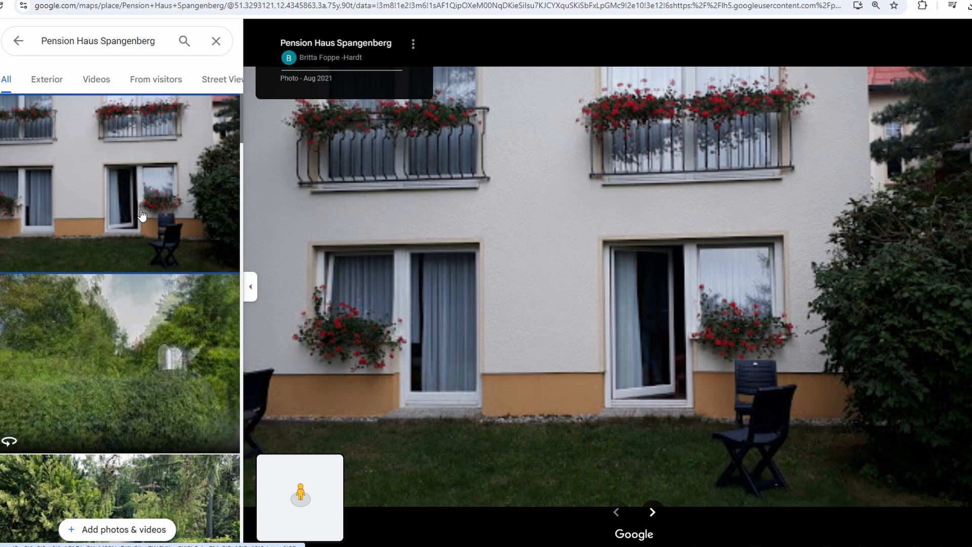
# Show the first Pension Haus Spangenberg photo and start Report a problem for it.
pyautogui.click(412, 44)
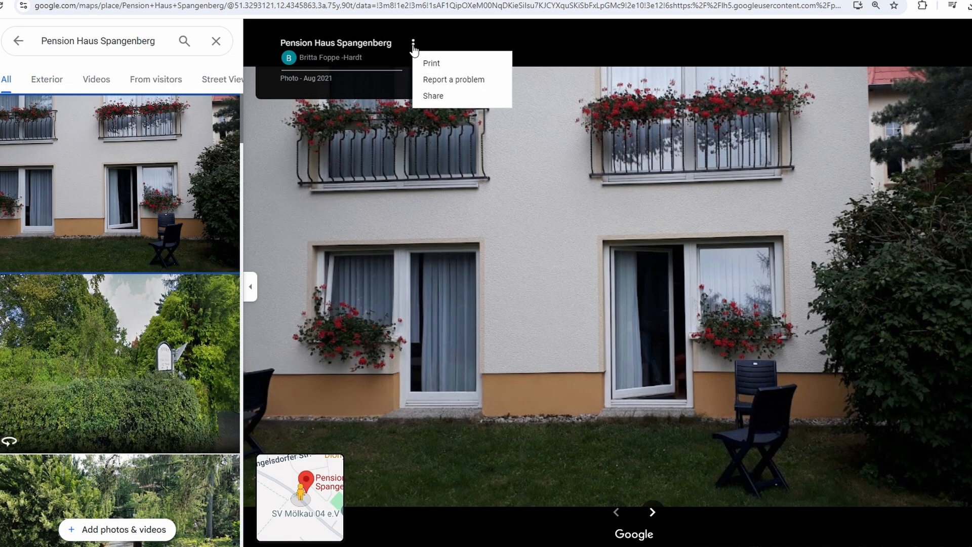
pyautogui.moveTo(283, 62)
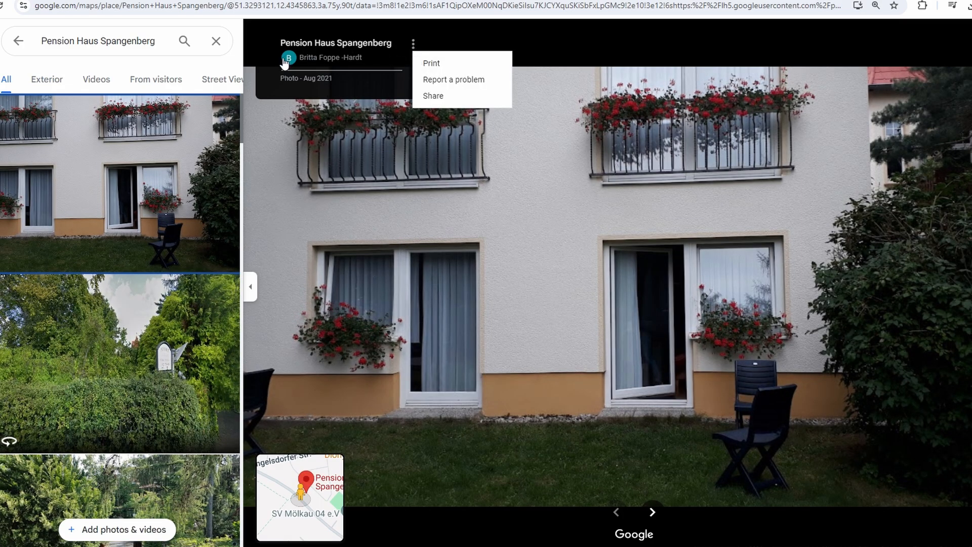
pyautogui.click(453, 79)
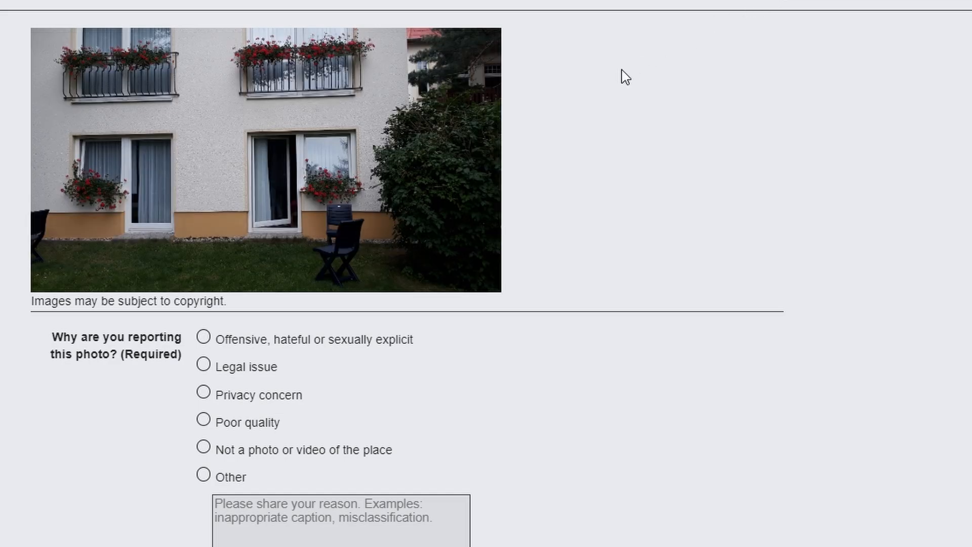
pyautogui.moveTo(290, 115)
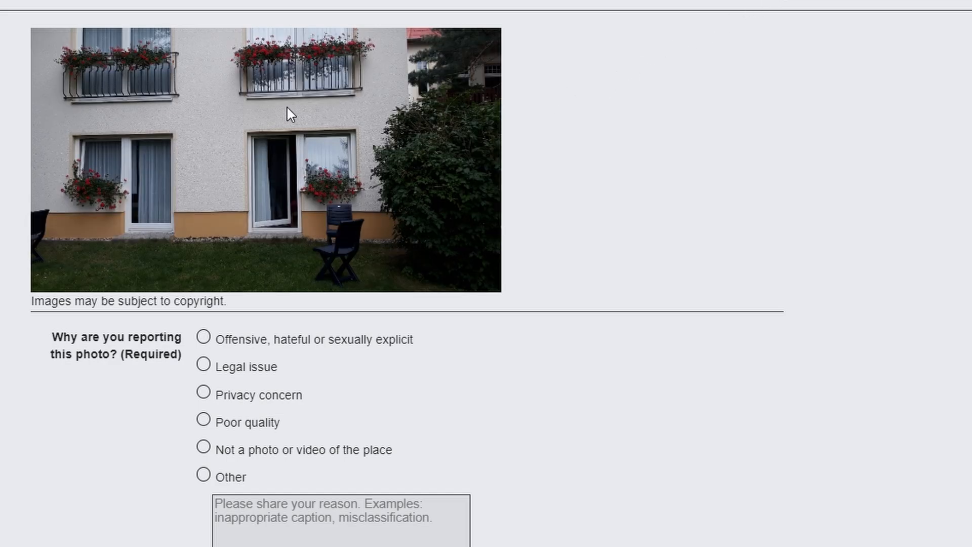
# Bring up the image options for the building photo on the report form.
pyautogui.rightClick(288, 116)
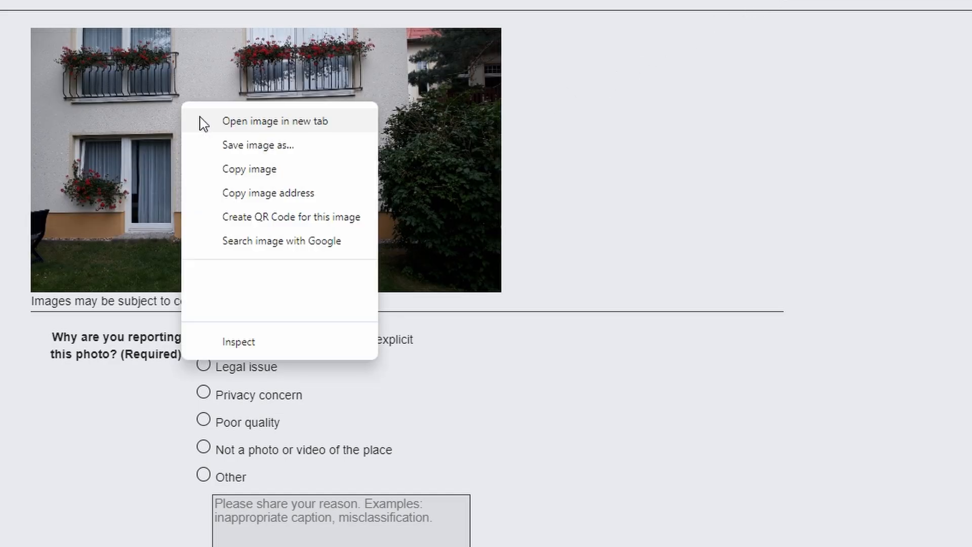